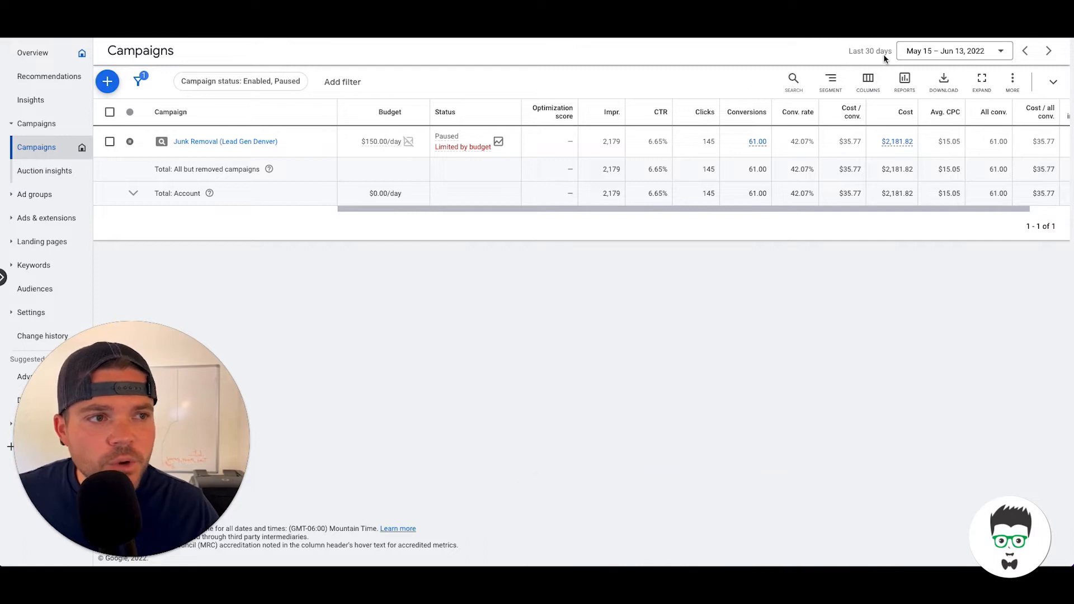
mouse_move(872, 66)
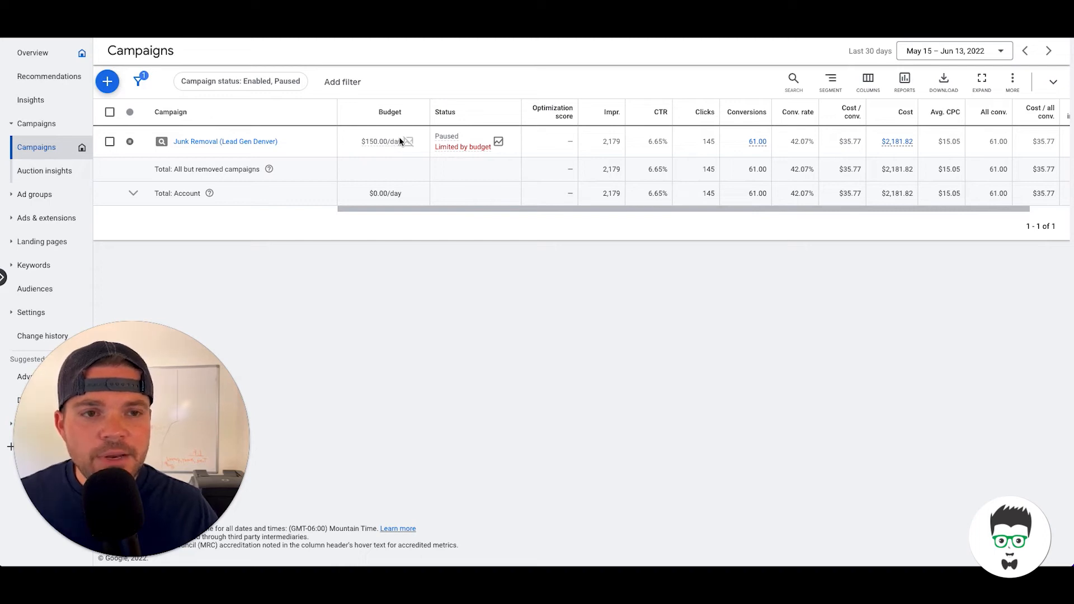
mouse_move(359, 155)
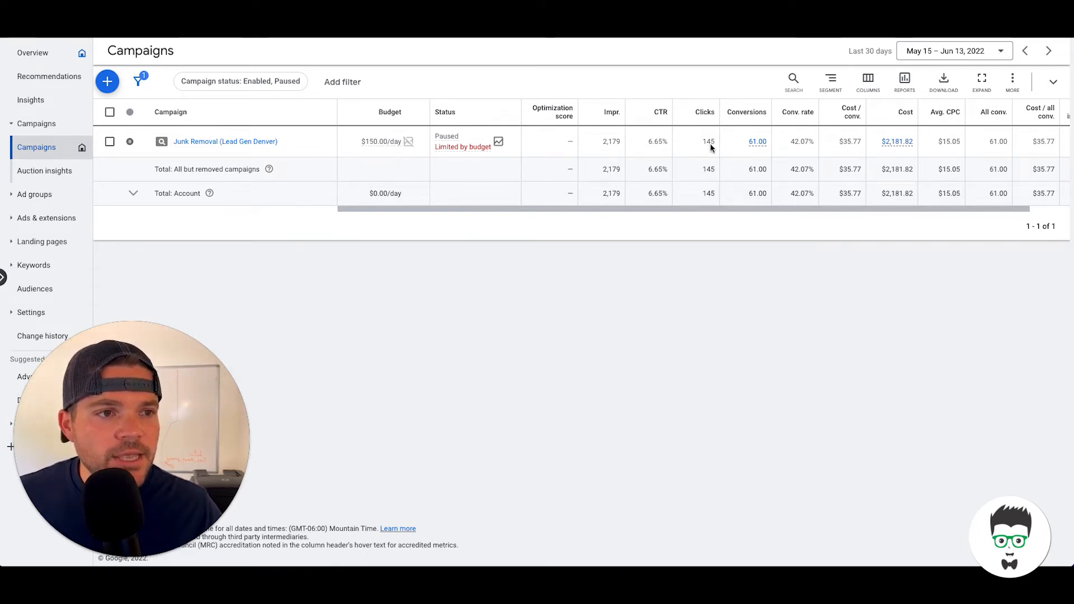
mouse_move(769, 162)
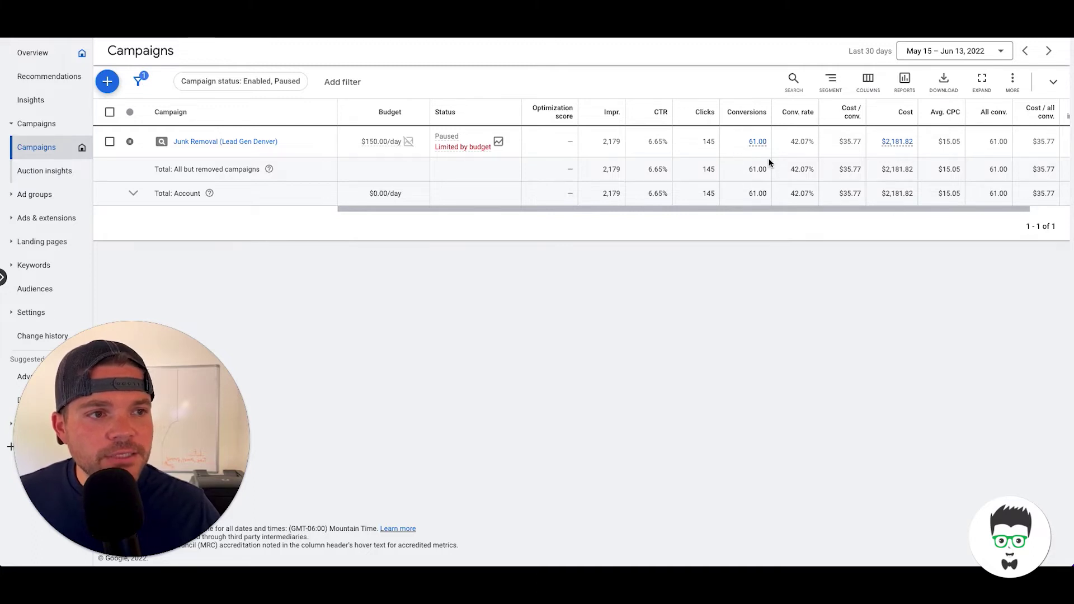
mouse_move(818, 170)
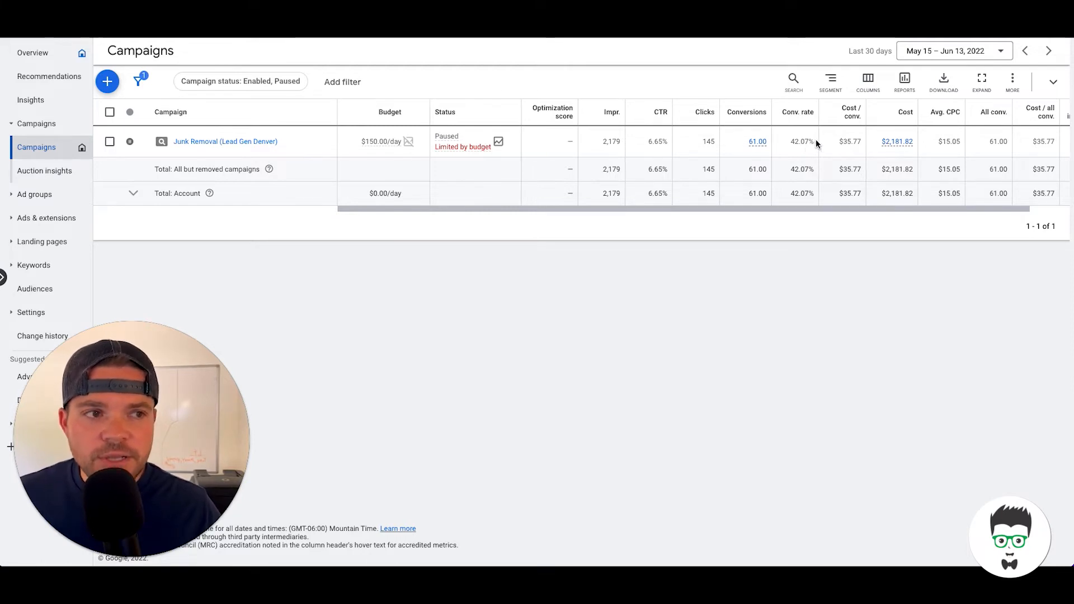
mouse_move(848, 147)
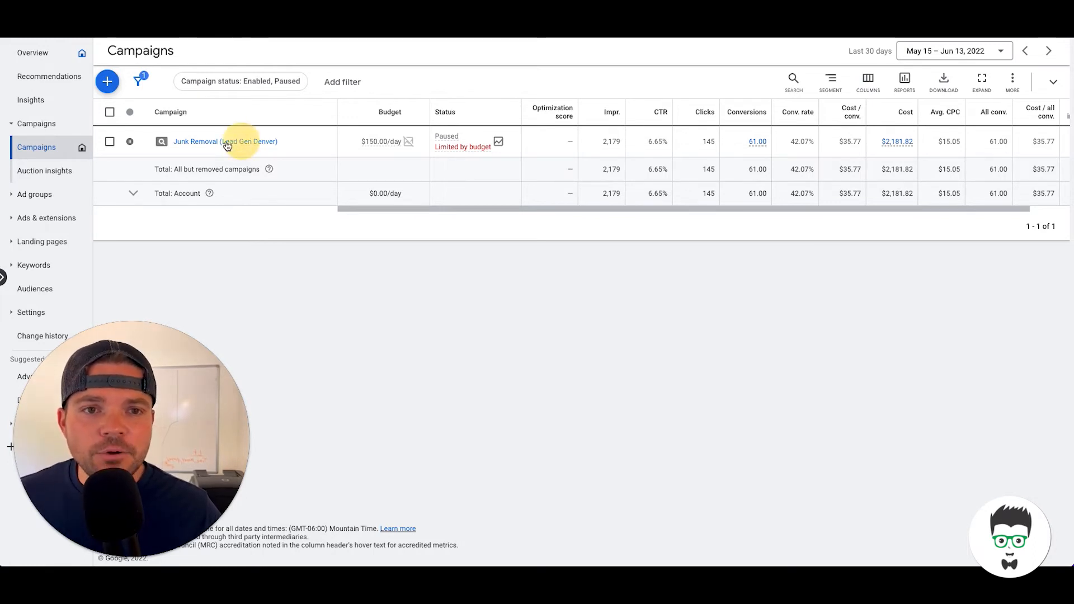
Step: View the Junk Removal (Lead Gen Denver) campaign's ad groups, all ineligible while paused
click(194, 141)
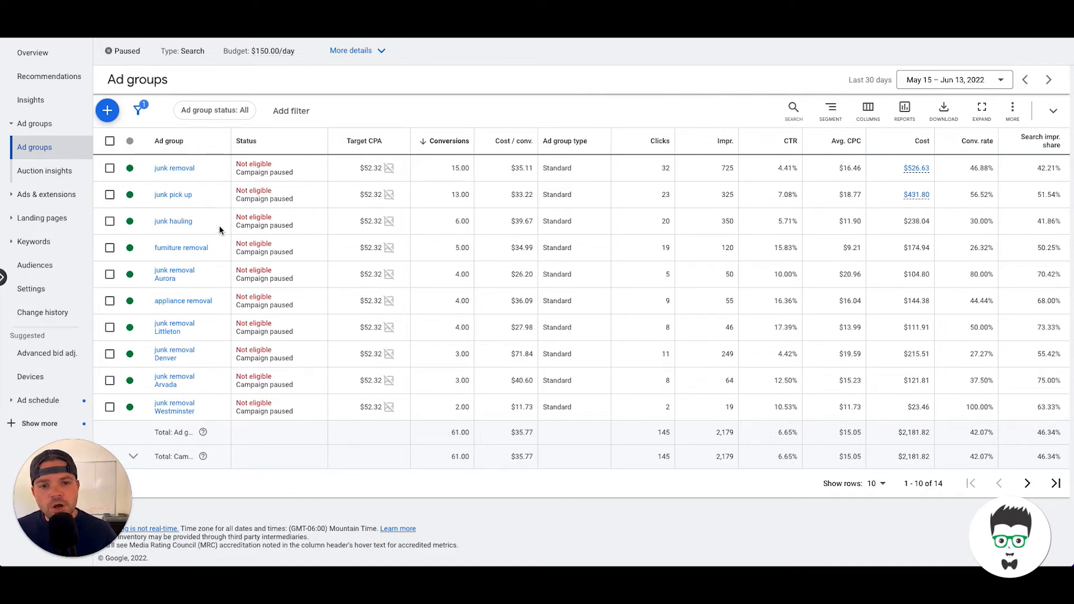
mouse_move(244, 264)
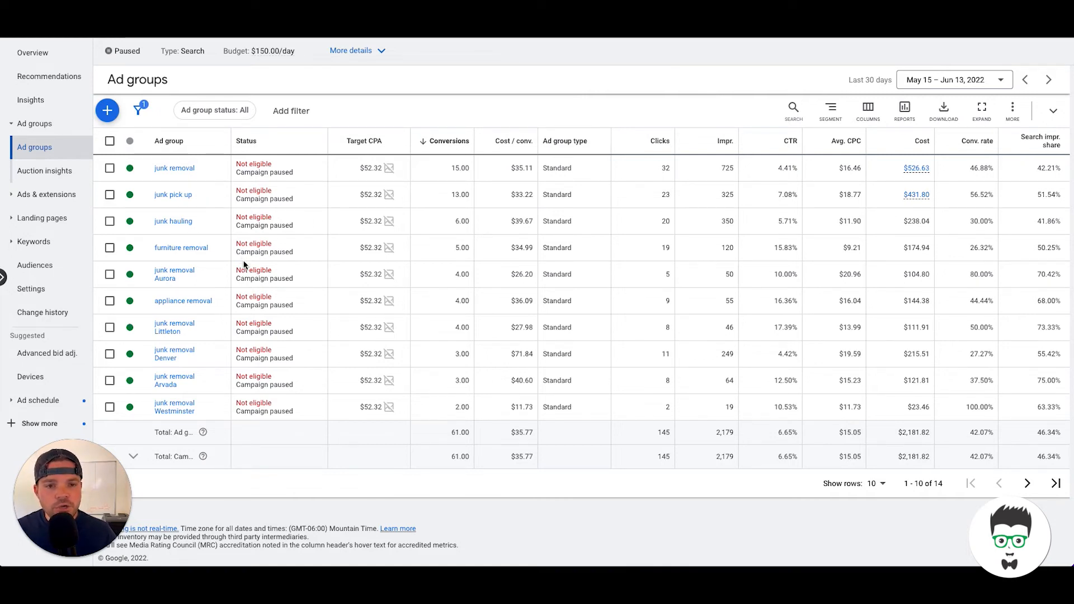
mouse_move(225, 276)
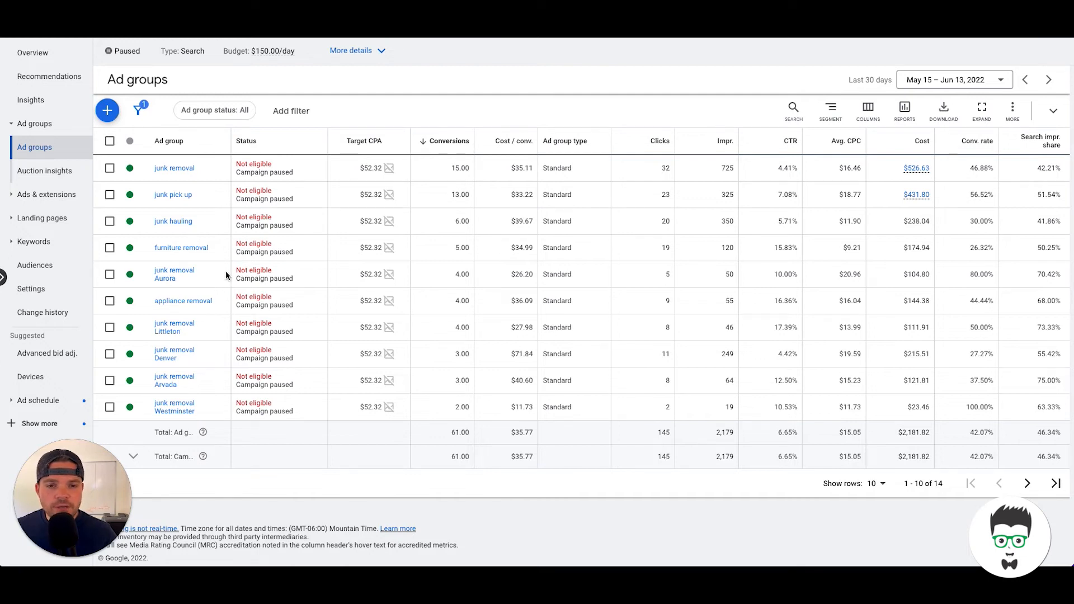
mouse_move(406, 253)
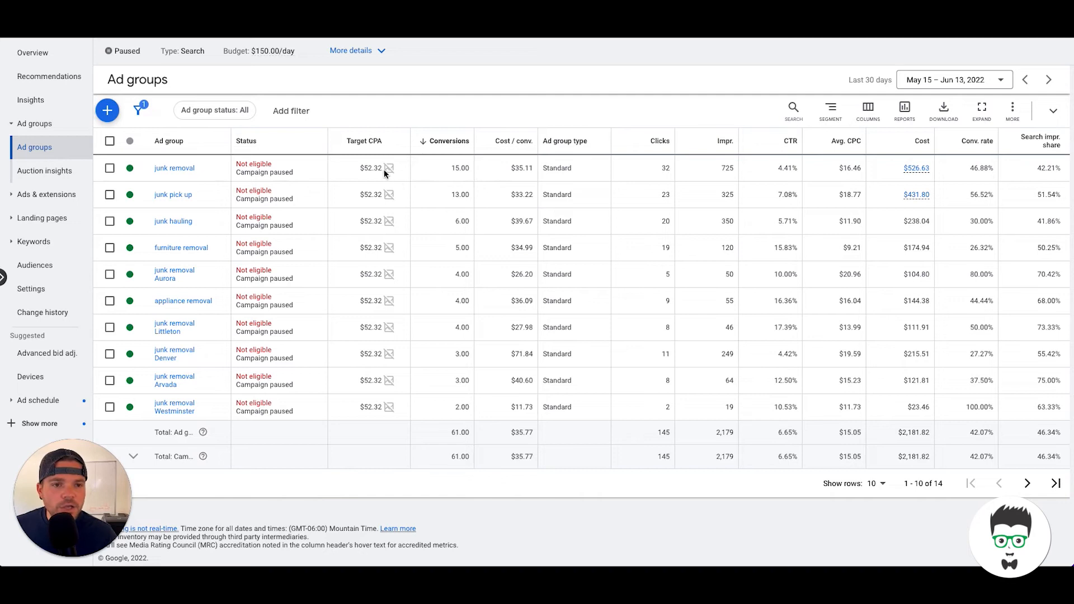
mouse_move(404, 205)
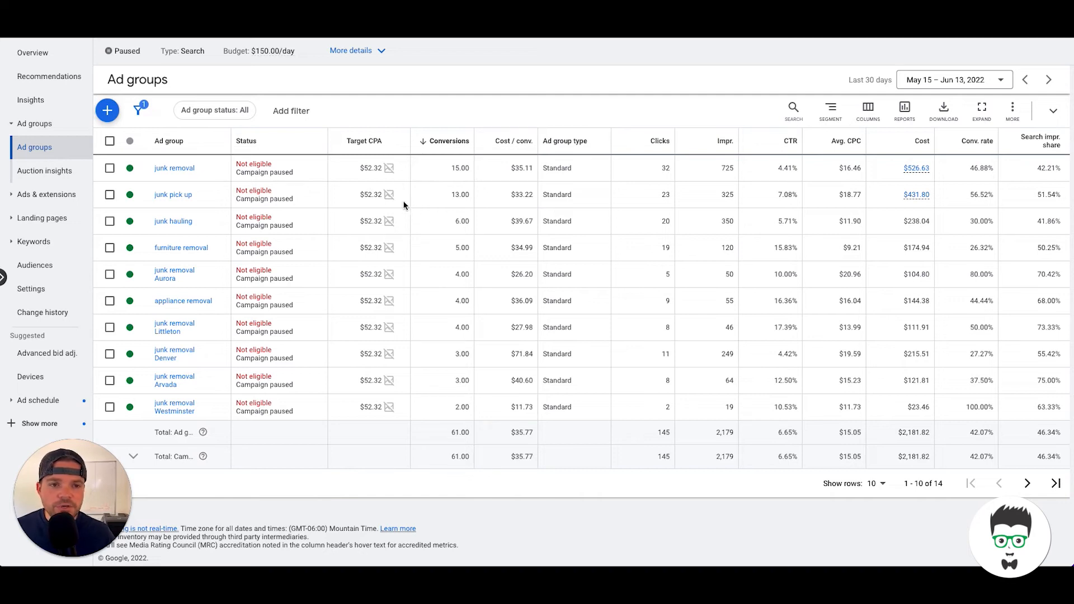
mouse_move(403, 221)
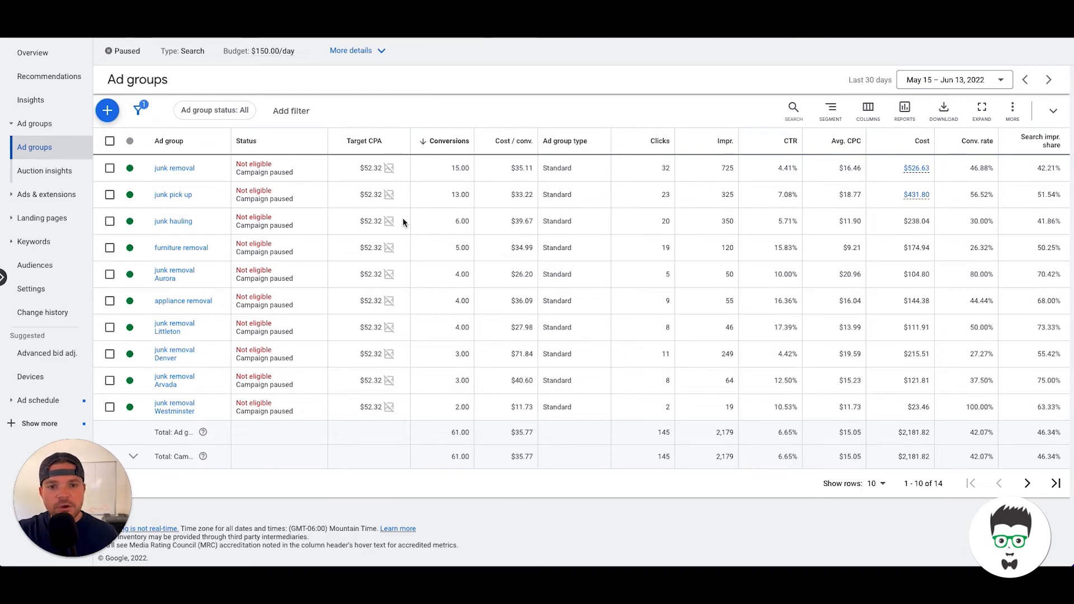
mouse_move(188, 228)
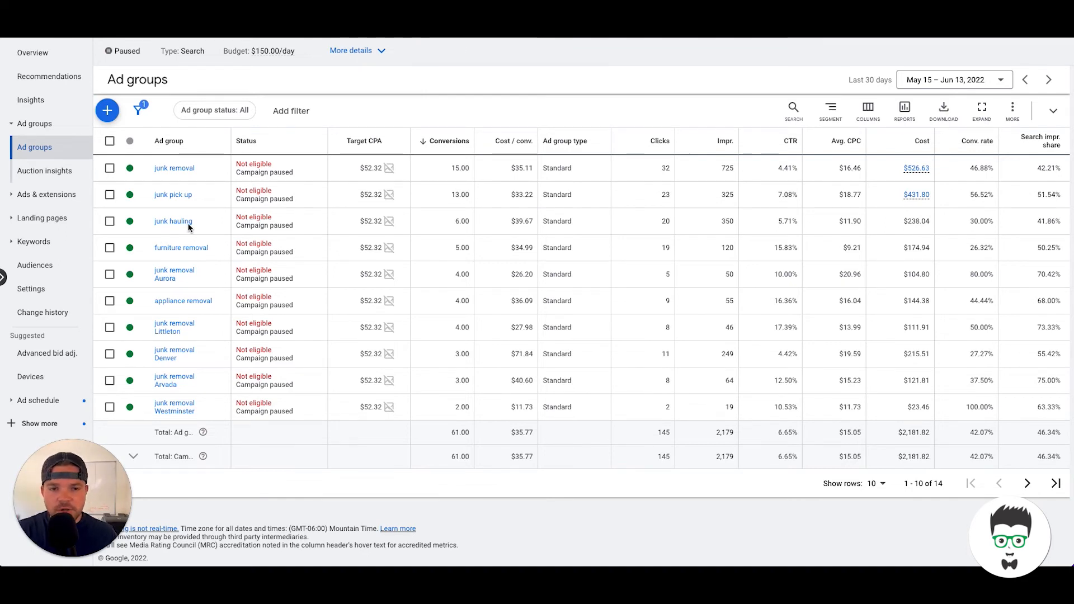
mouse_move(202, 227)
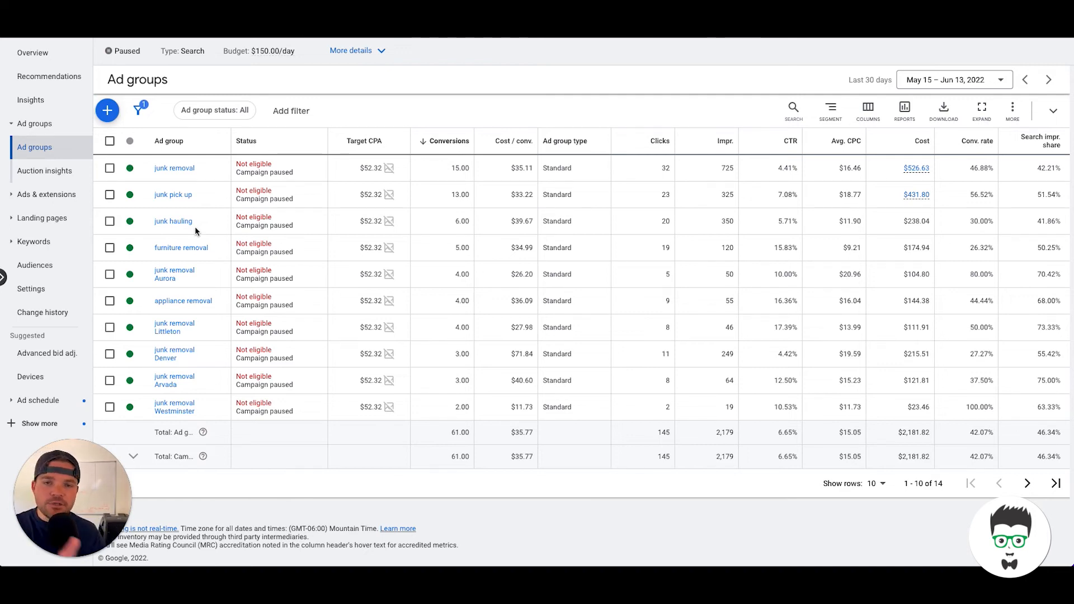
mouse_move(203, 226)
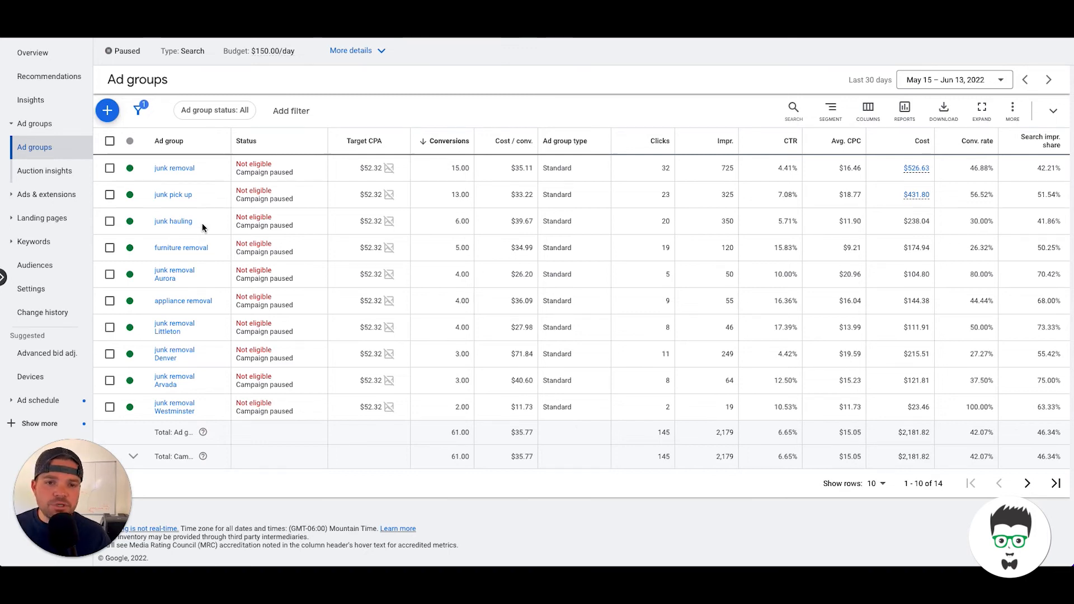
mouse_move(174, 274)
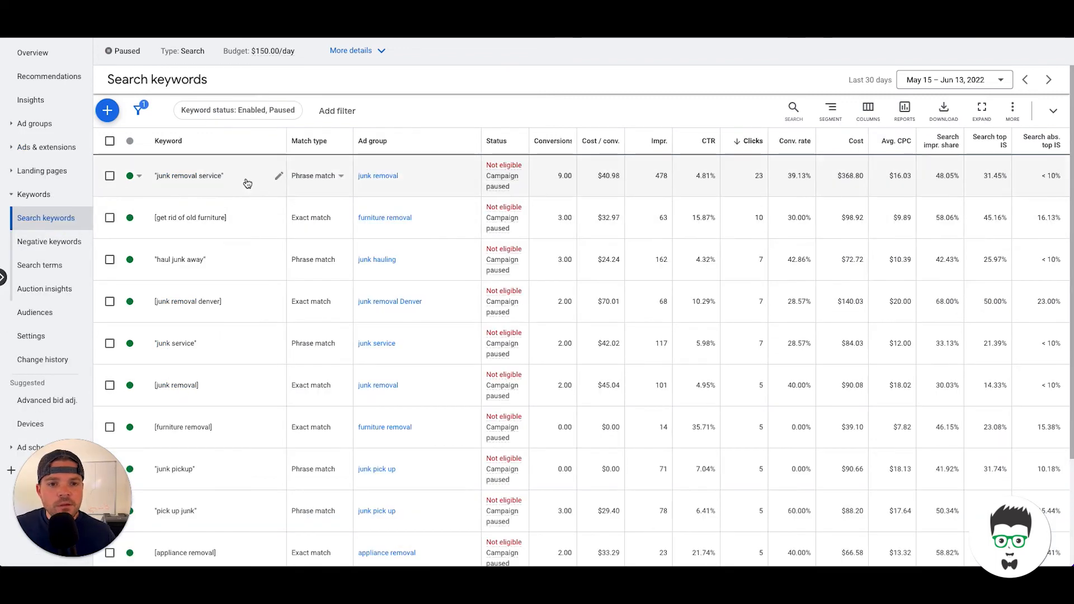
mouse_move(244, 274)
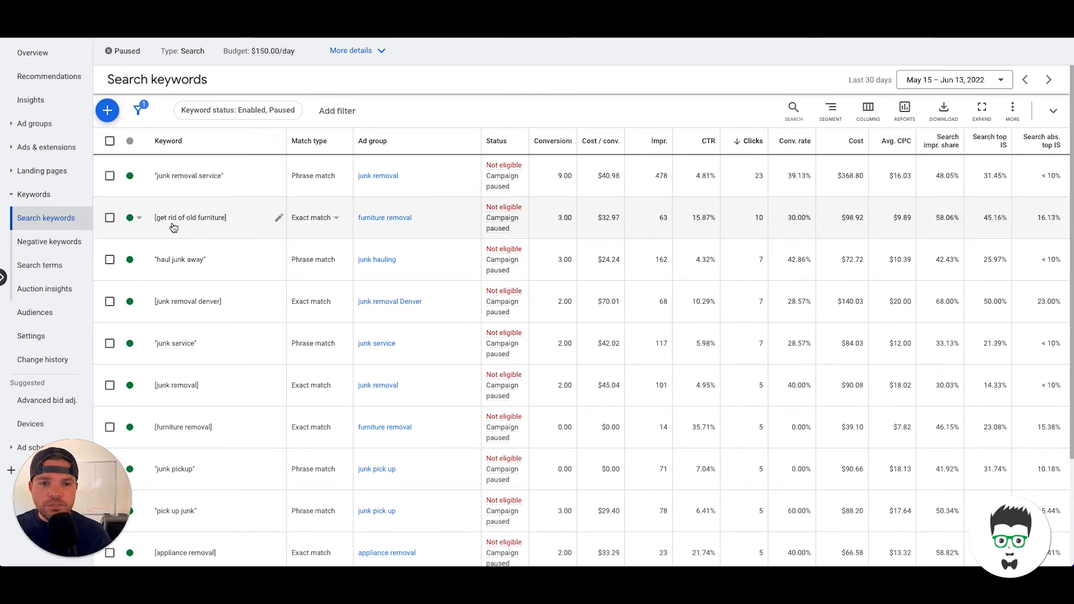
mouse_move(172, 262)
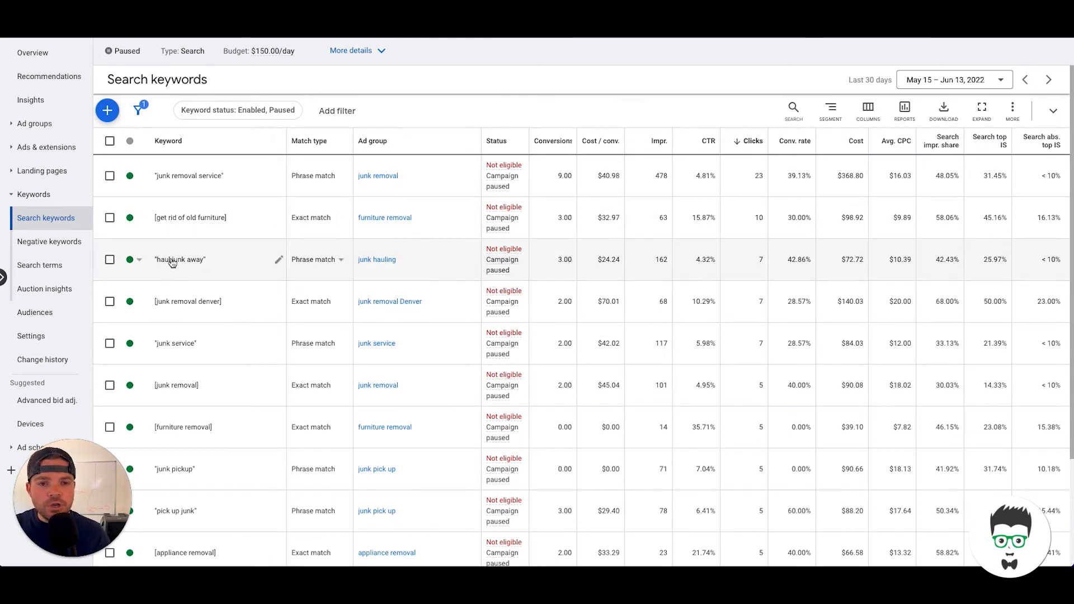